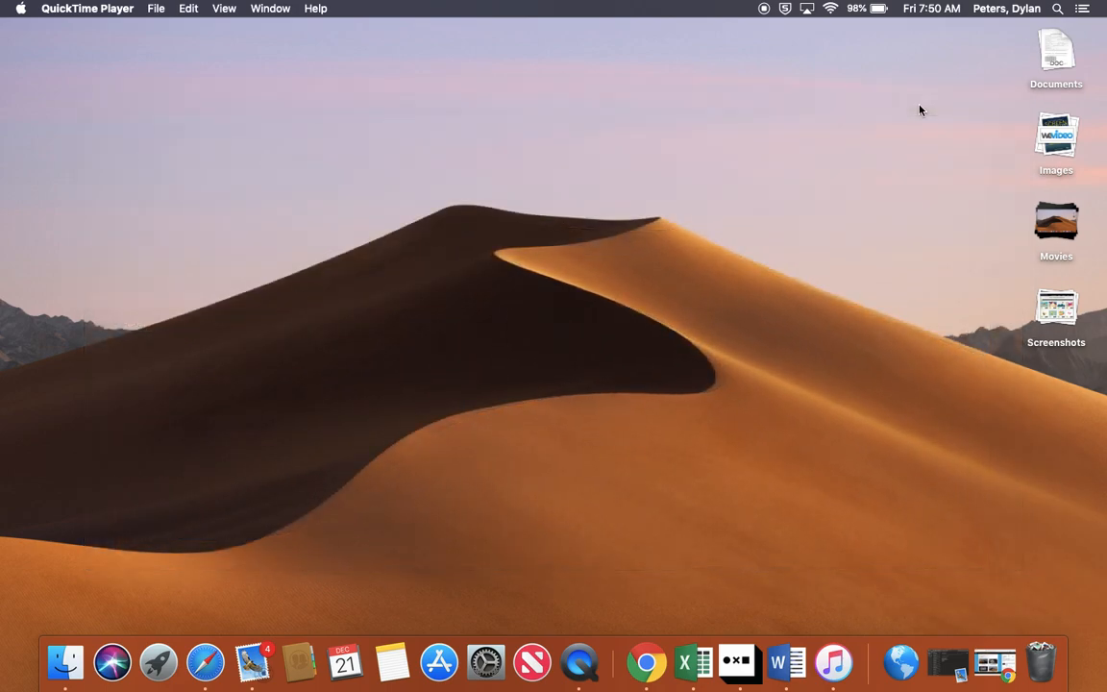
mouse_move(818, 335)
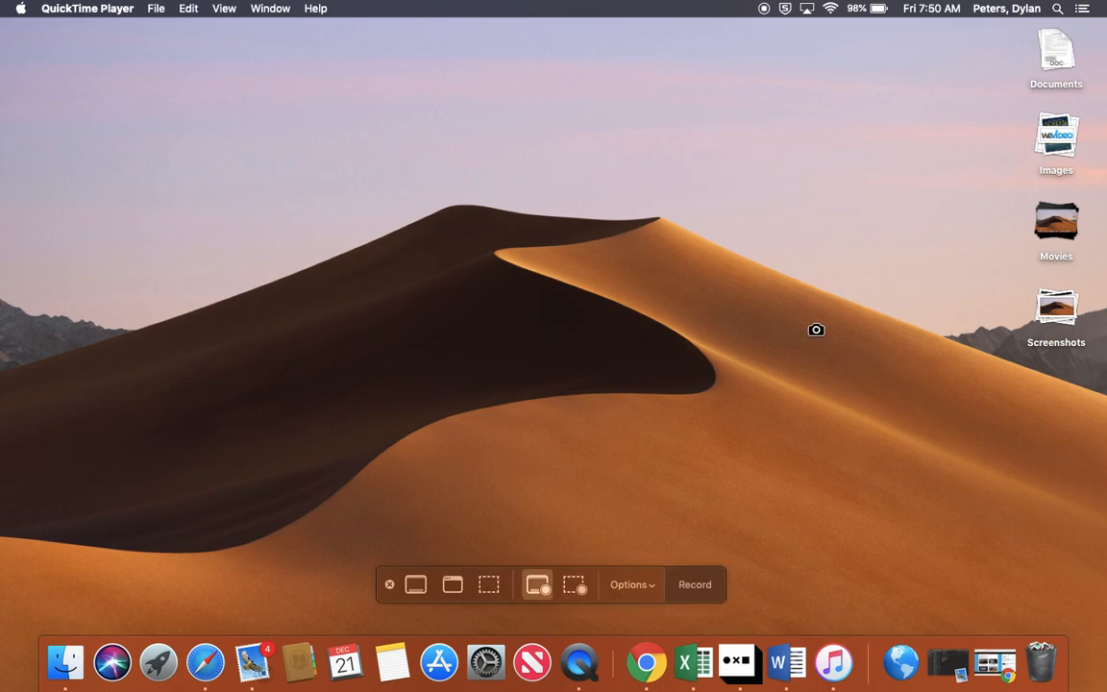
mouse_move(635, 561)
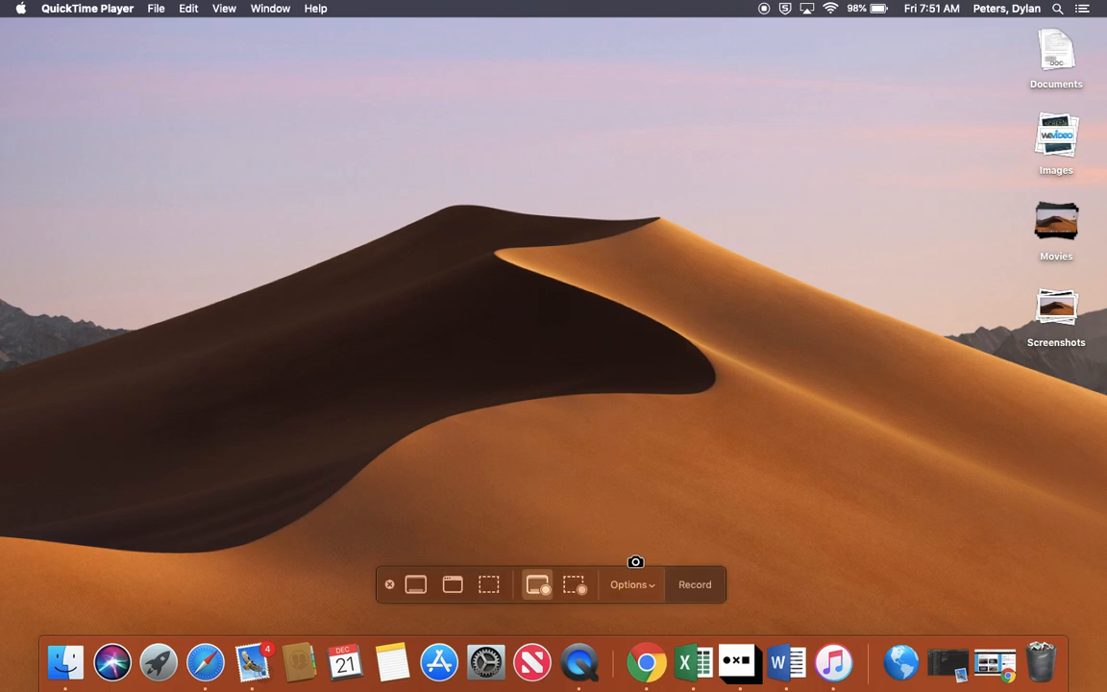
mouse_move(415, 584)
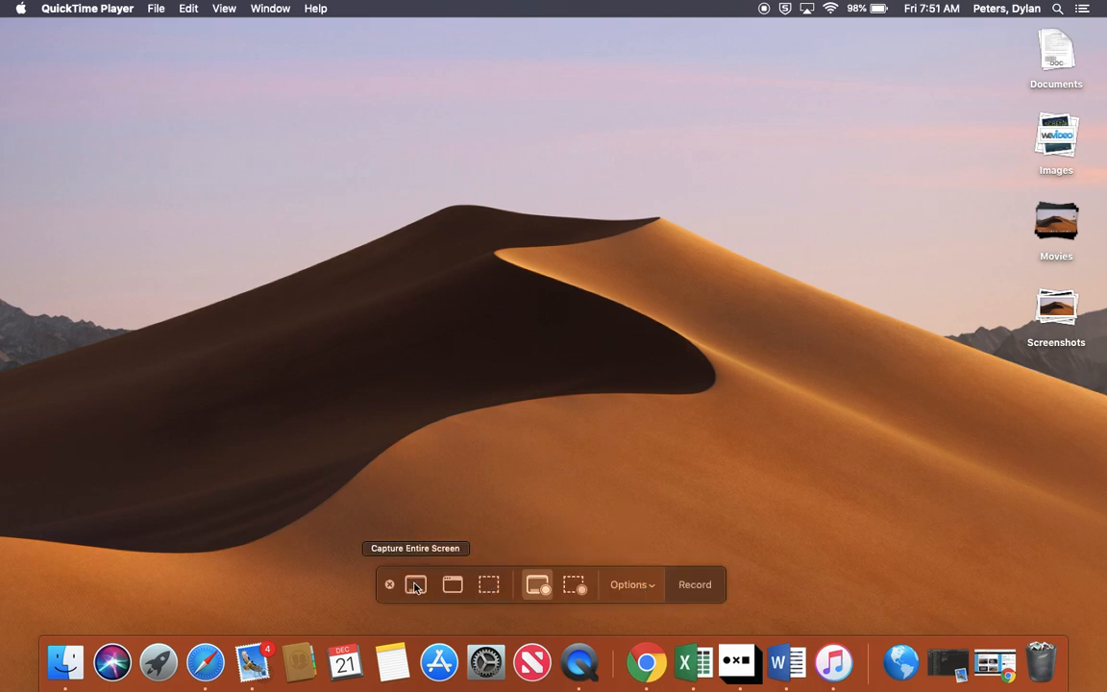
mouse_move(451, 584)
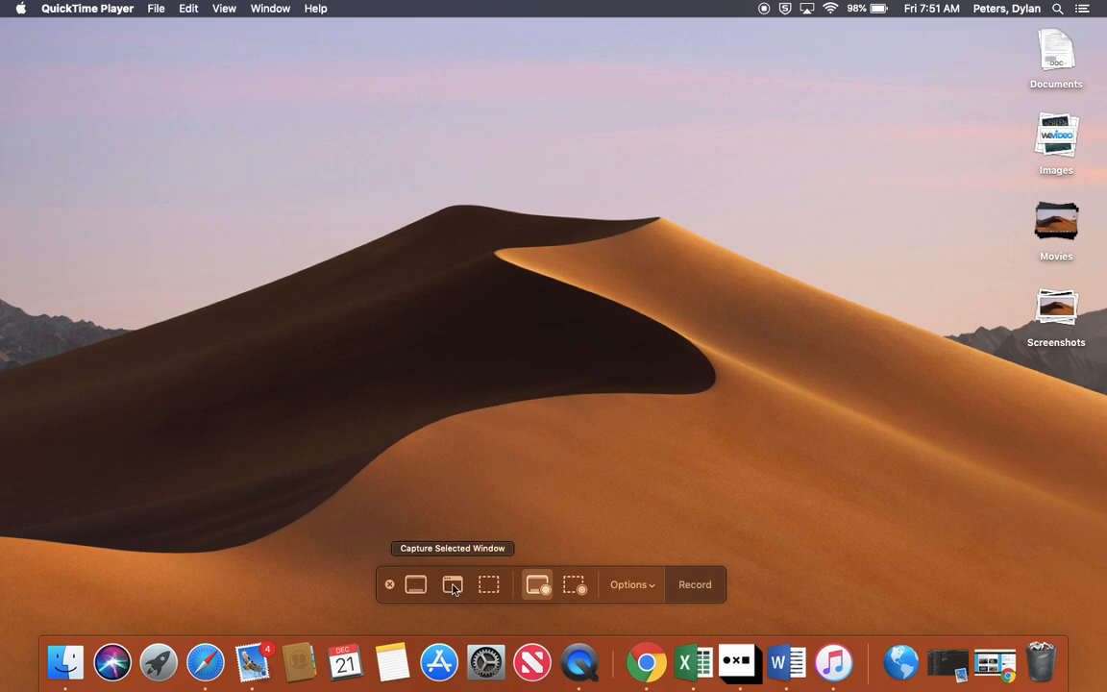
mouse_move(488, 584)
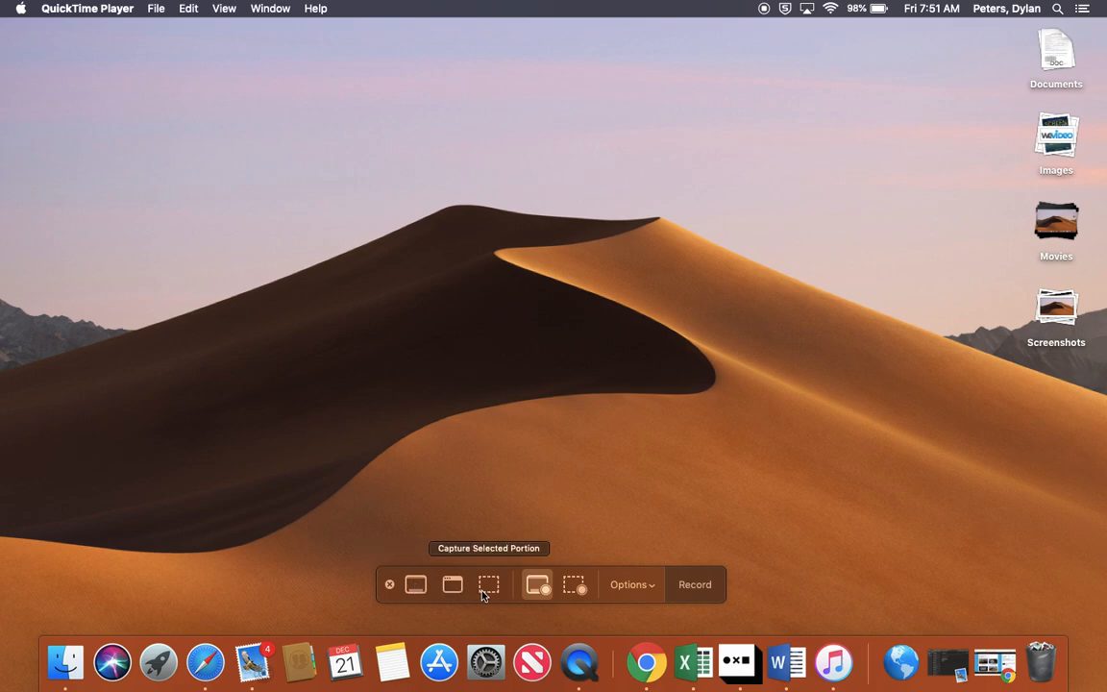
mouse_move(488, 591)
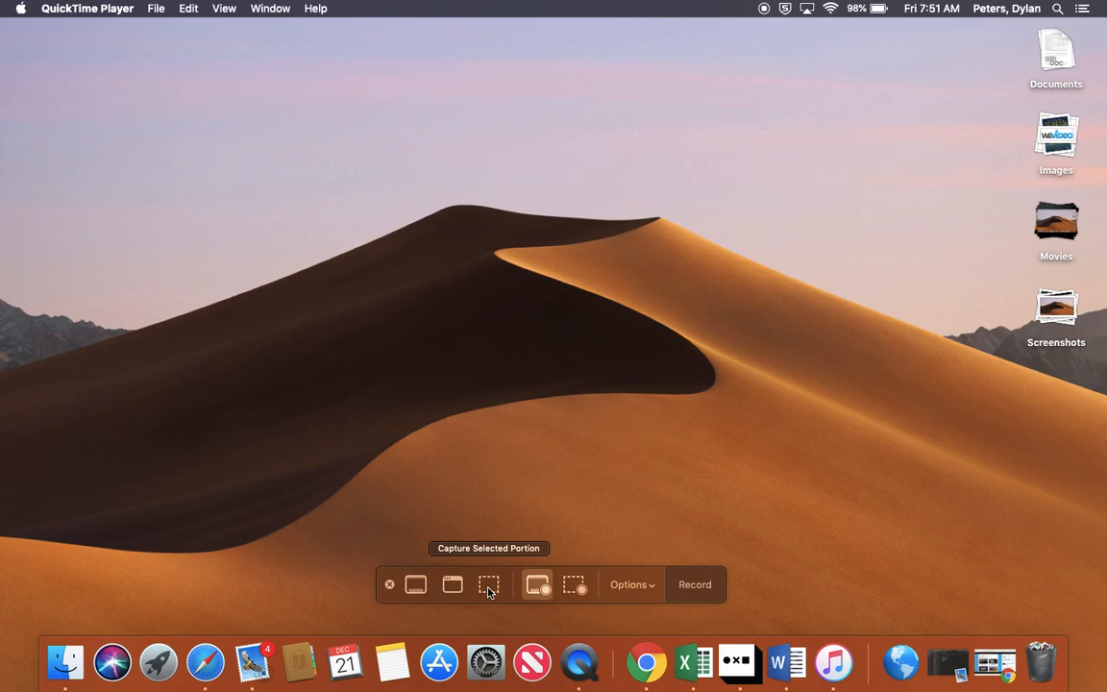
Switch the Screenshot toolbar to Capture Selected Portion, outlining a desktop region
click(488, 584)
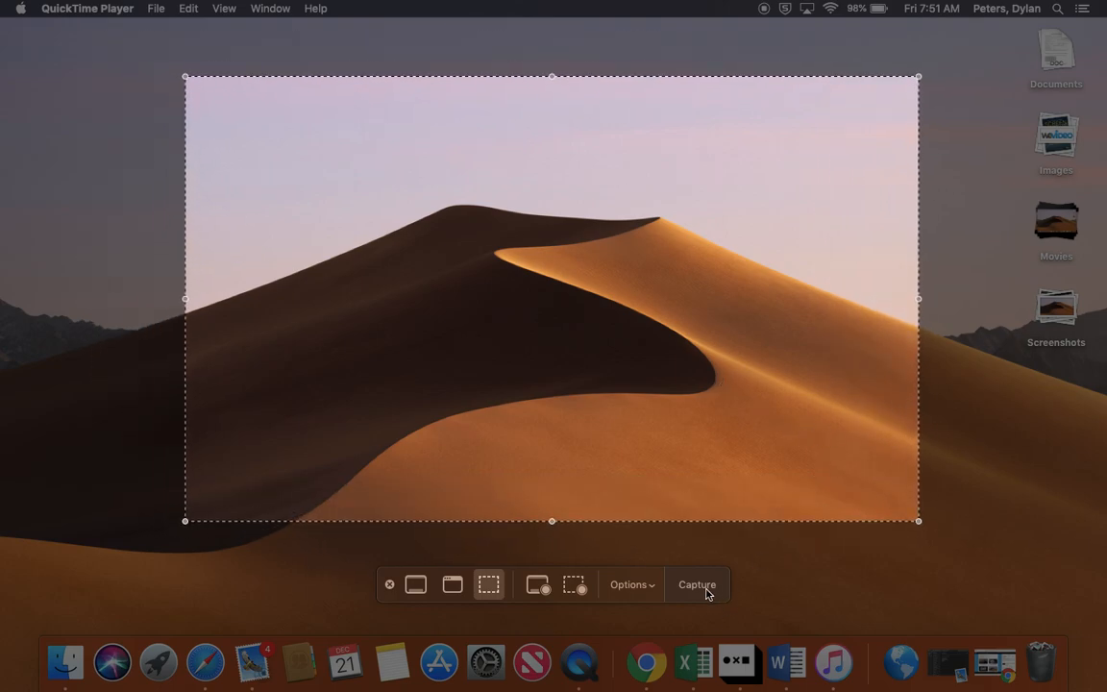
Switch back to Record Entire Screen, removing the outlined selection
click(696, 584)
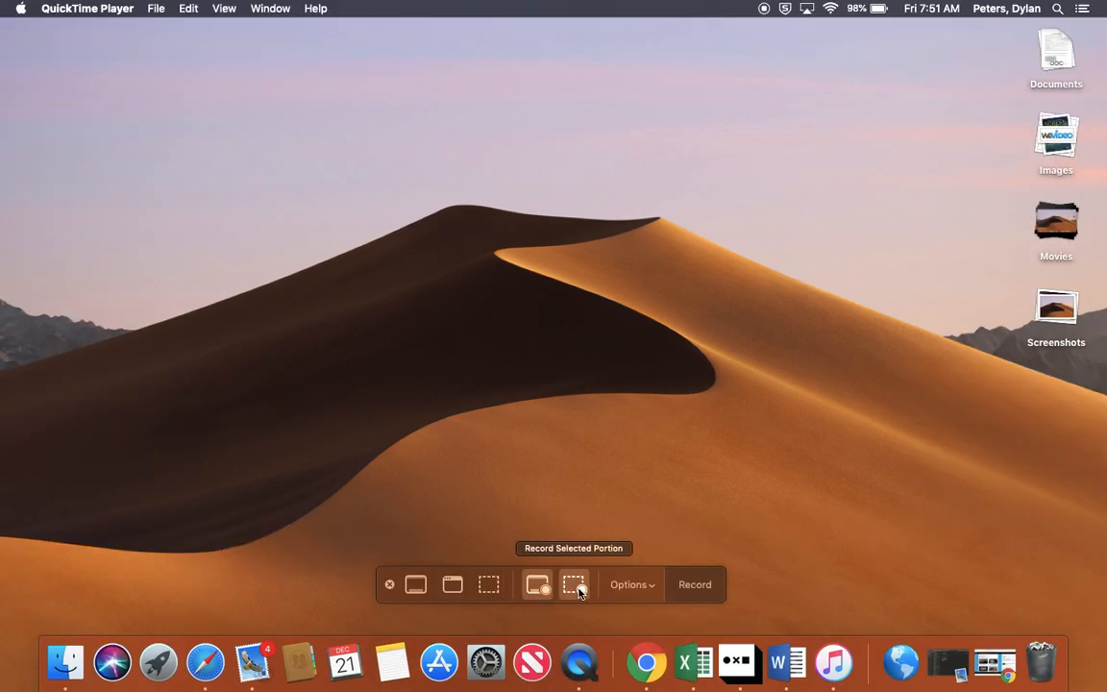
click(573, 584)
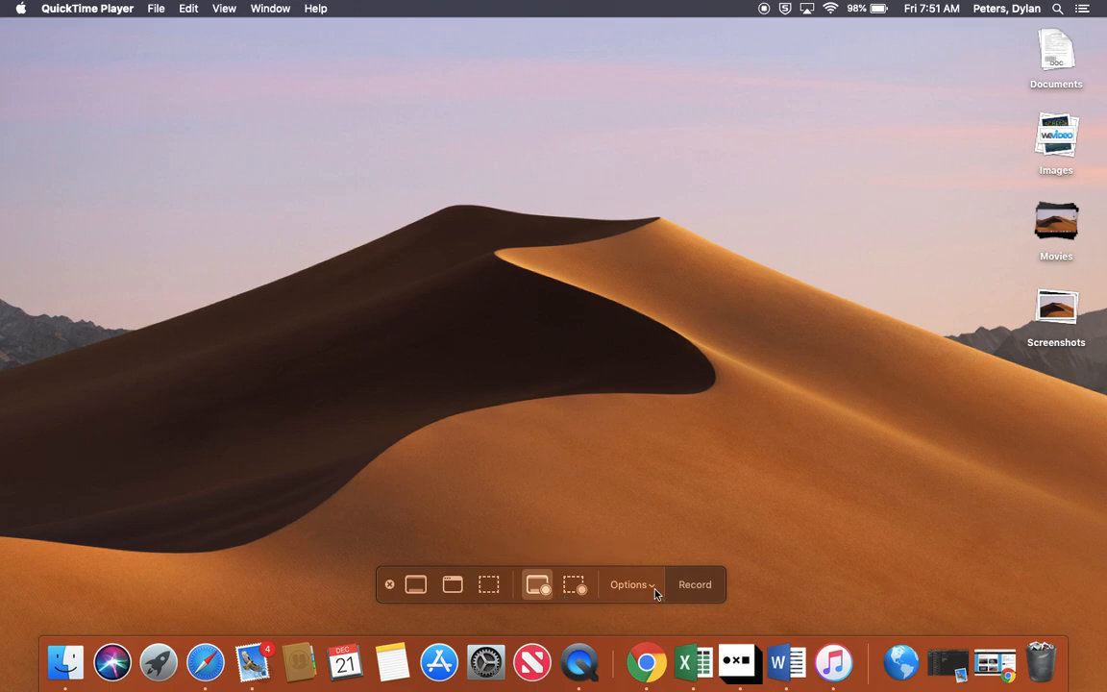
Review the Options menu: Desktop save location, no timer, Blue Snowball microphone, floating thumbnail
click(630, 584)
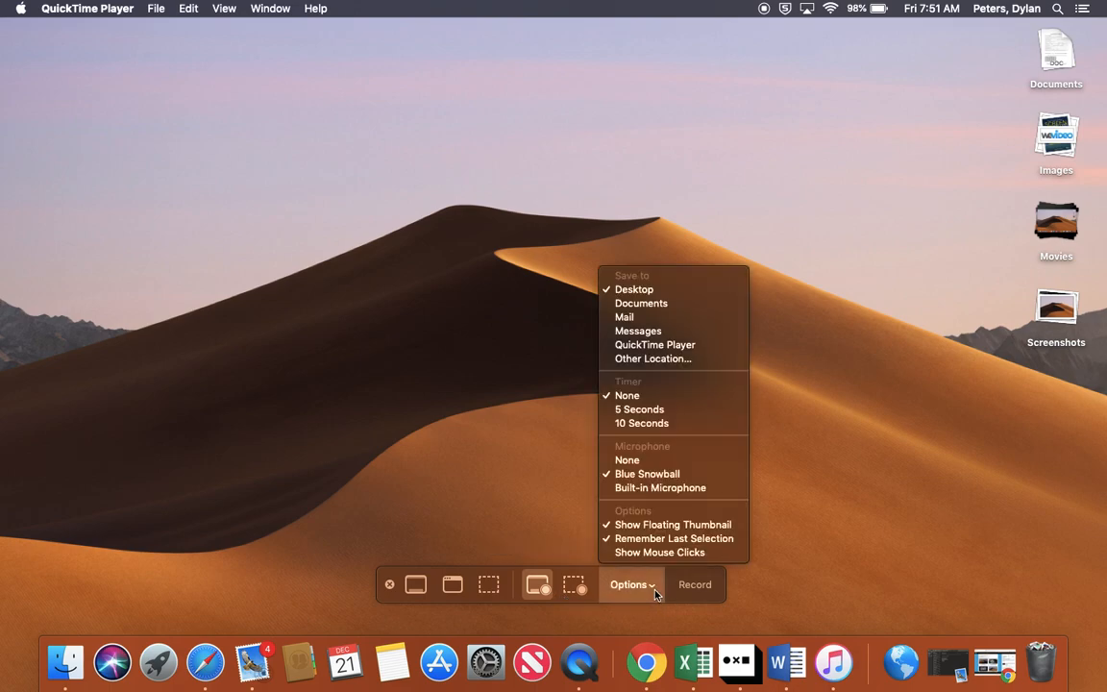
mouse_move(655, 344)
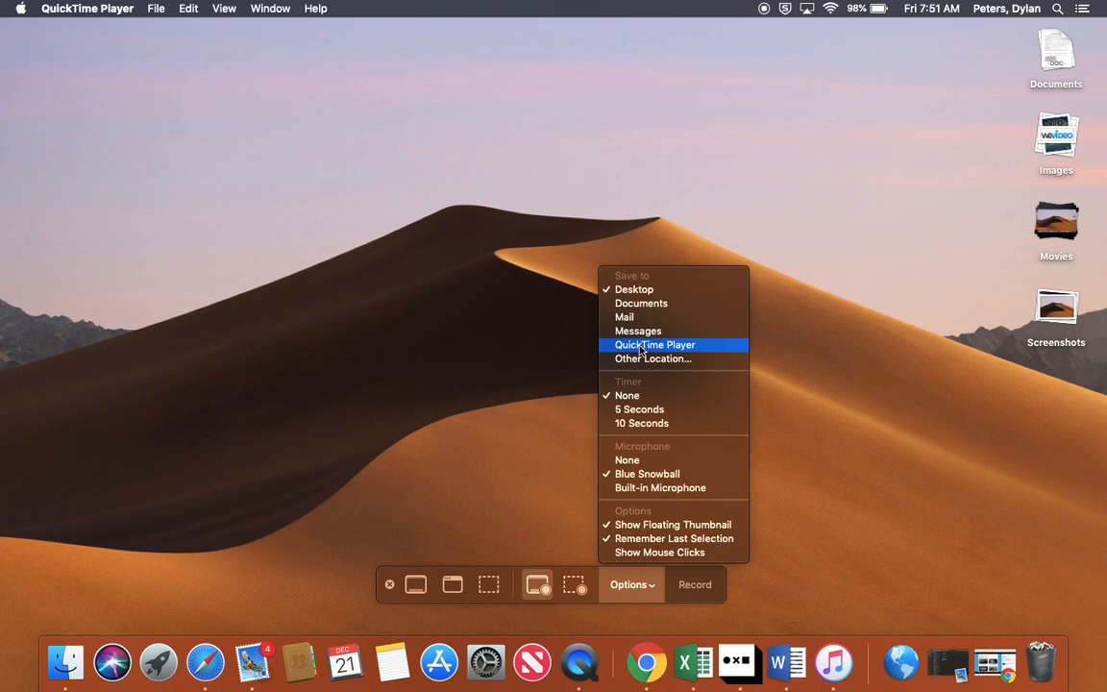
mouse_move(638, 330)
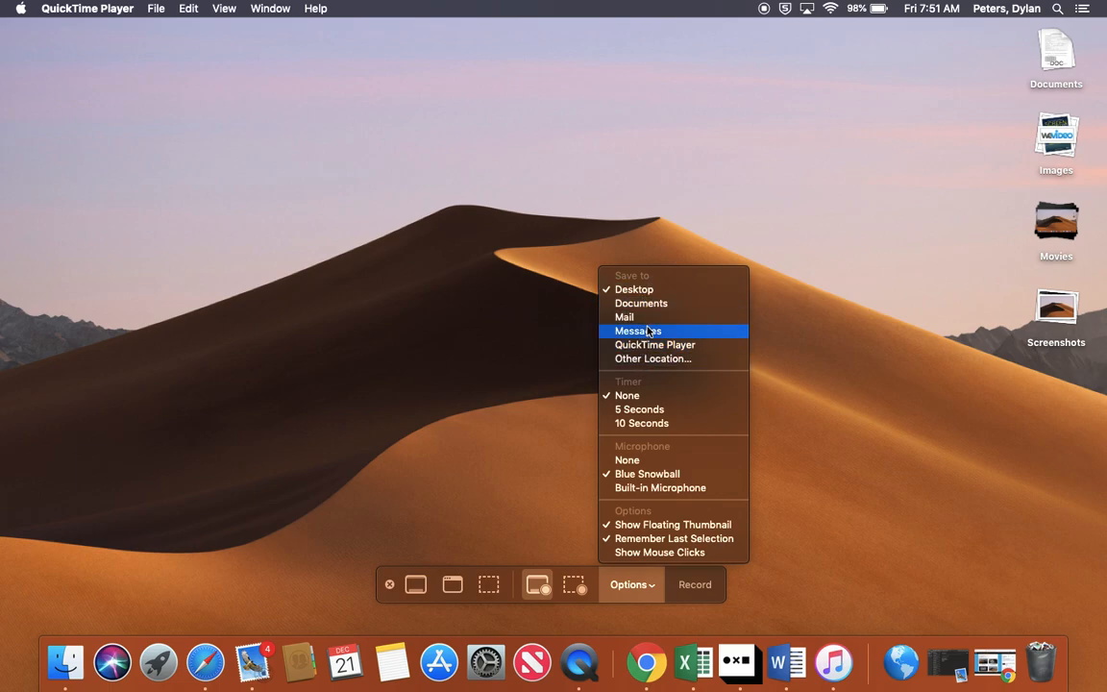
mouse_move(652, 384)
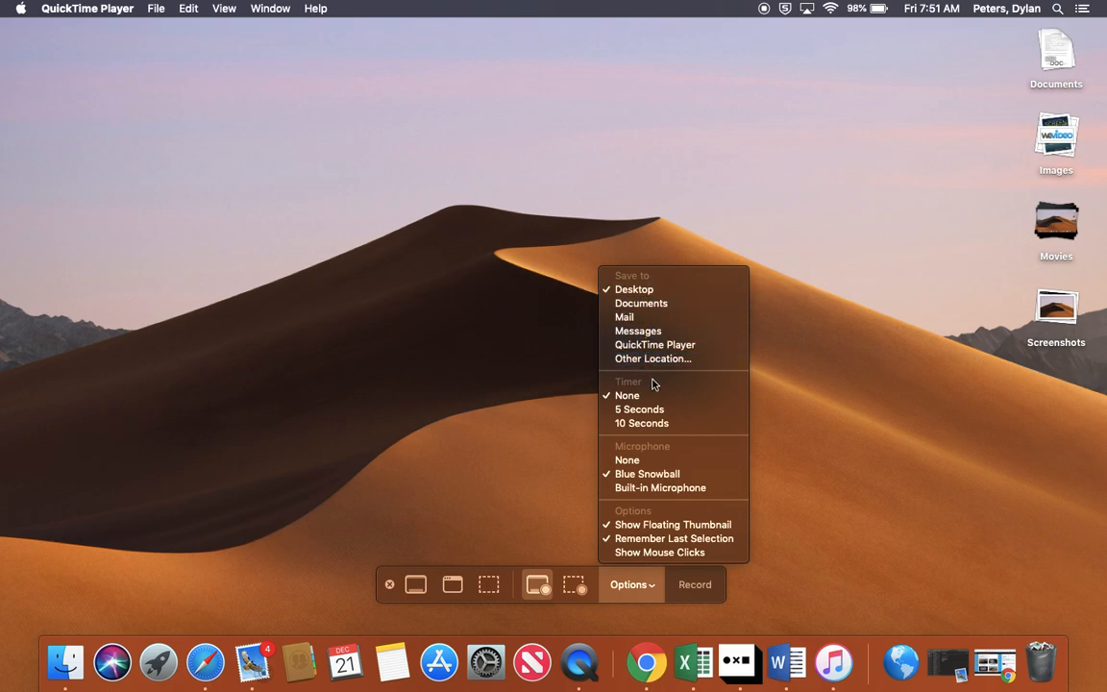
mouse_move(626, 395)
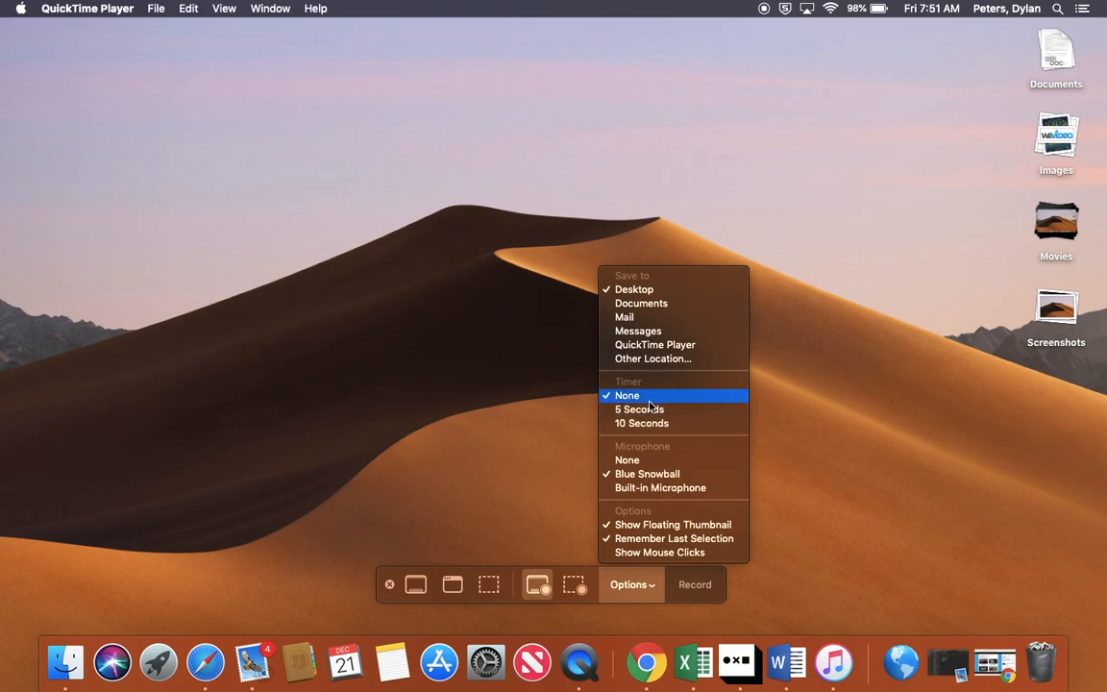
mouse_move(660, 487)
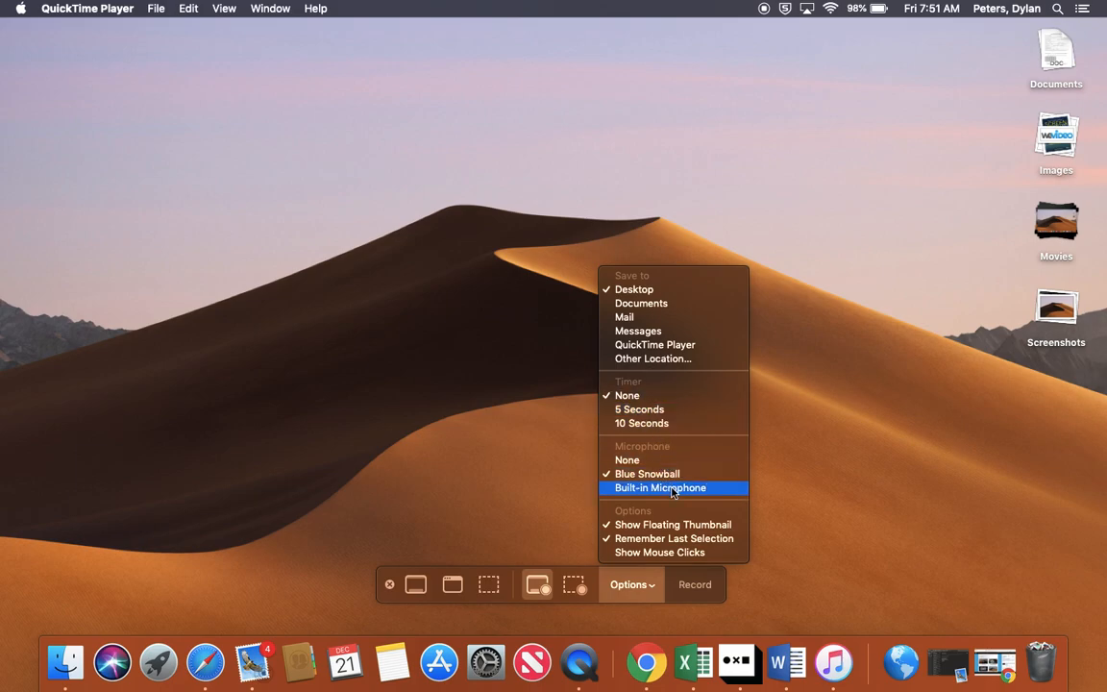
mouse_move(647, 473)
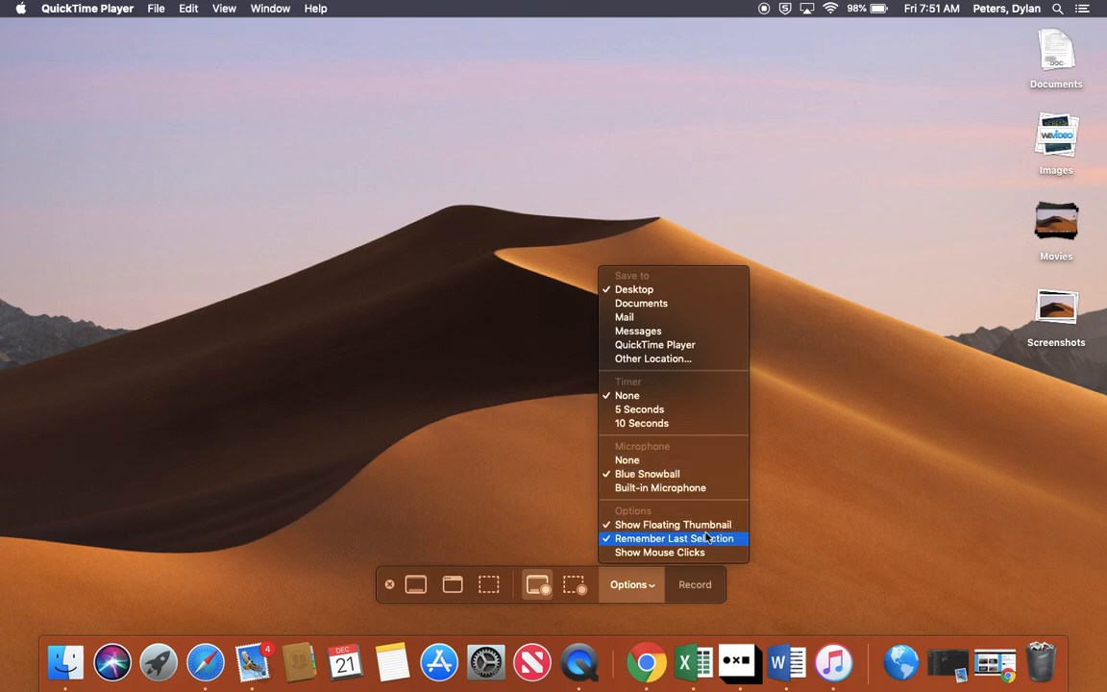
mouse_move(702, 510)
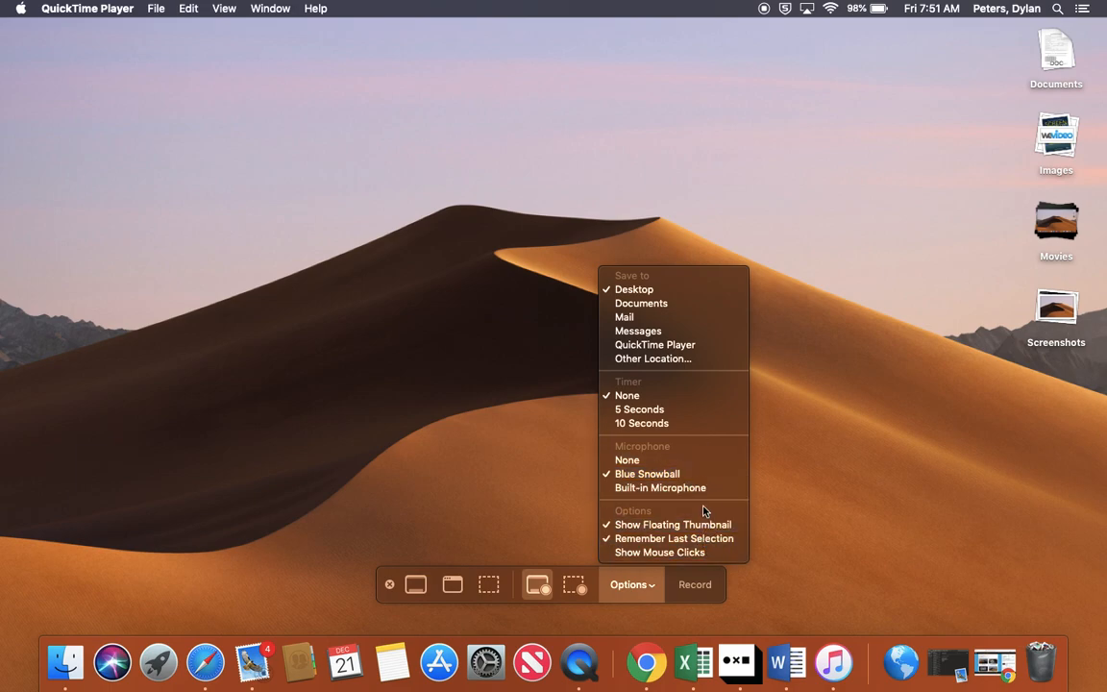
mouse_move(659, 551)
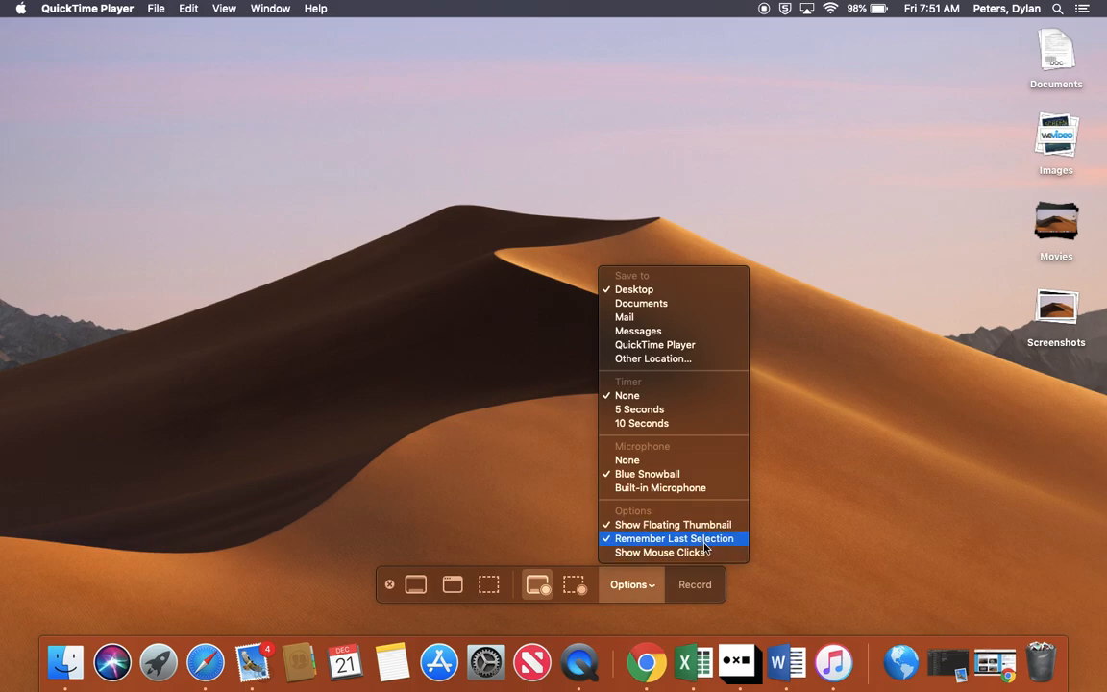
click(673, 538)
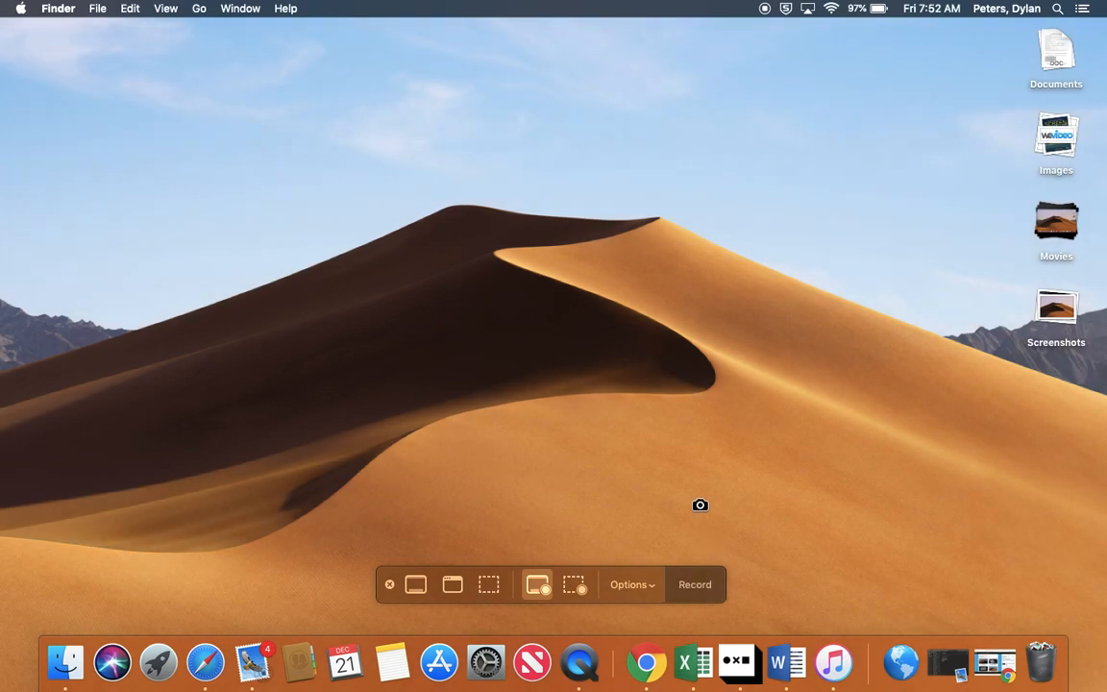
mouse_move(743, 504)
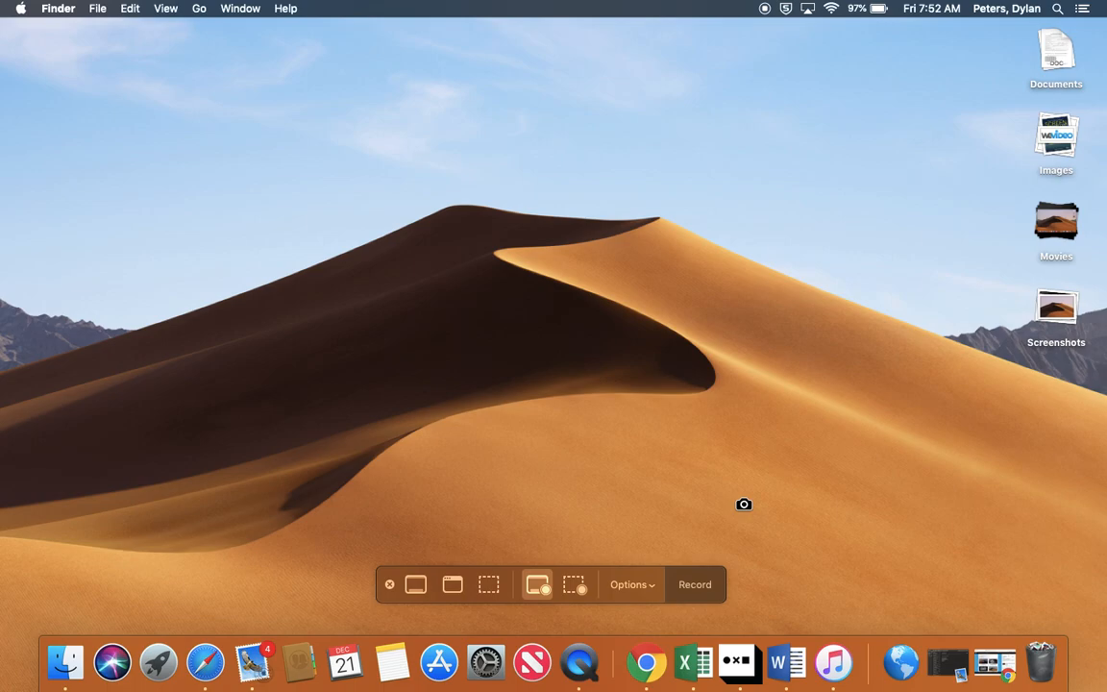
mouse_move(748, 306)
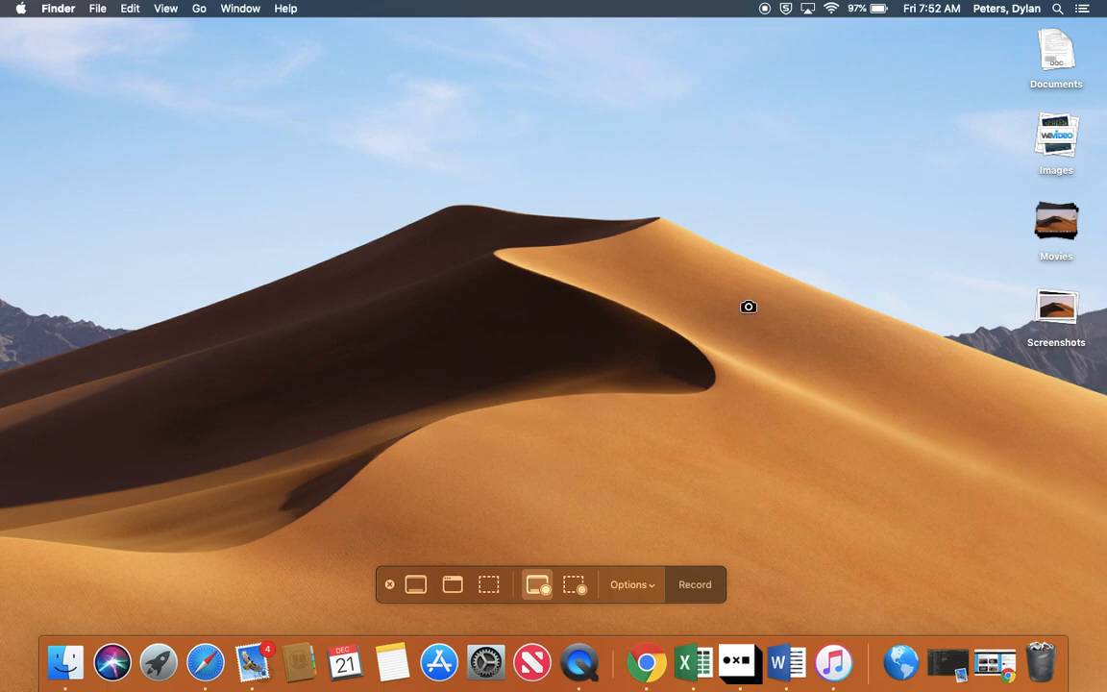